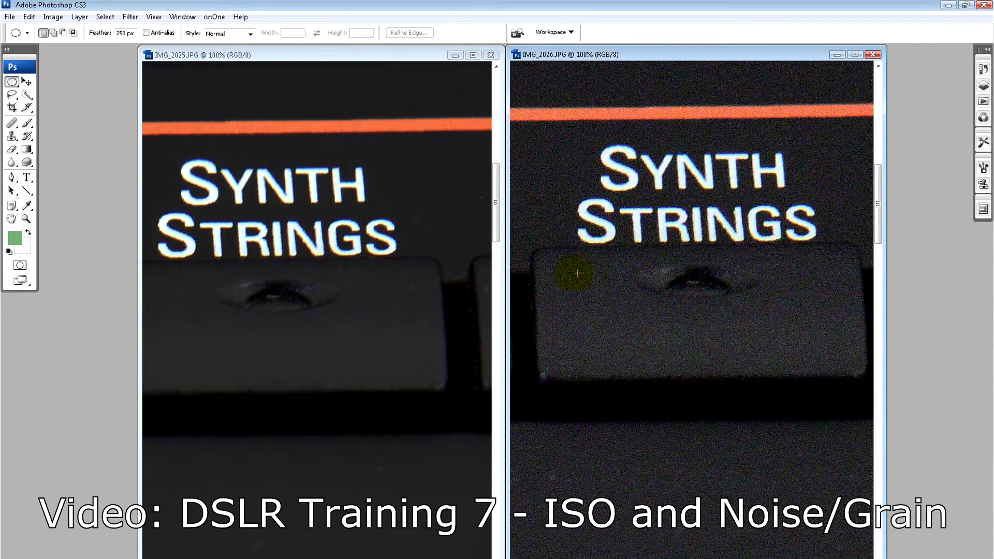
mouse_move(588, 273)
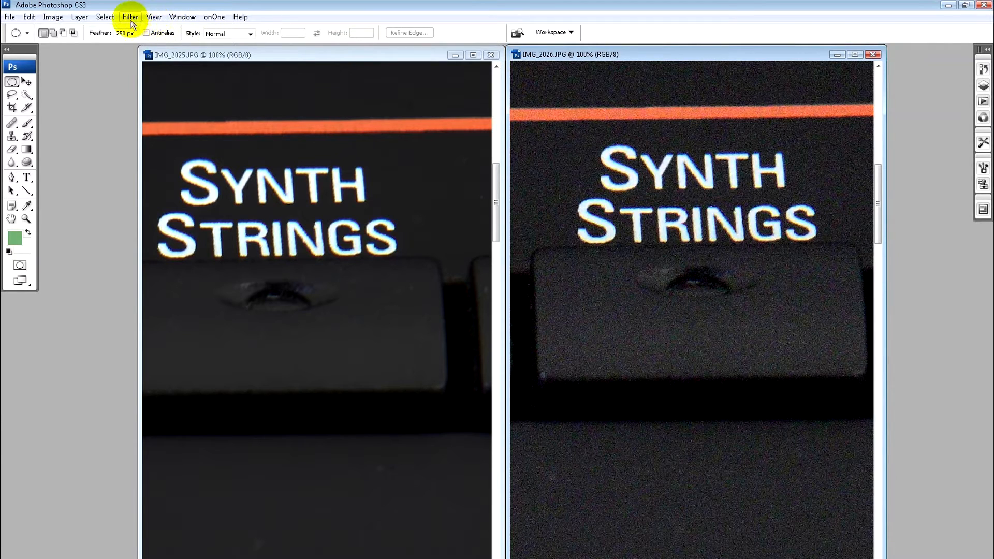
Launch Neat Image, auto-profile the keyboard photo's noise, and view the Noise Filter Settings preview.
click(131, 17)
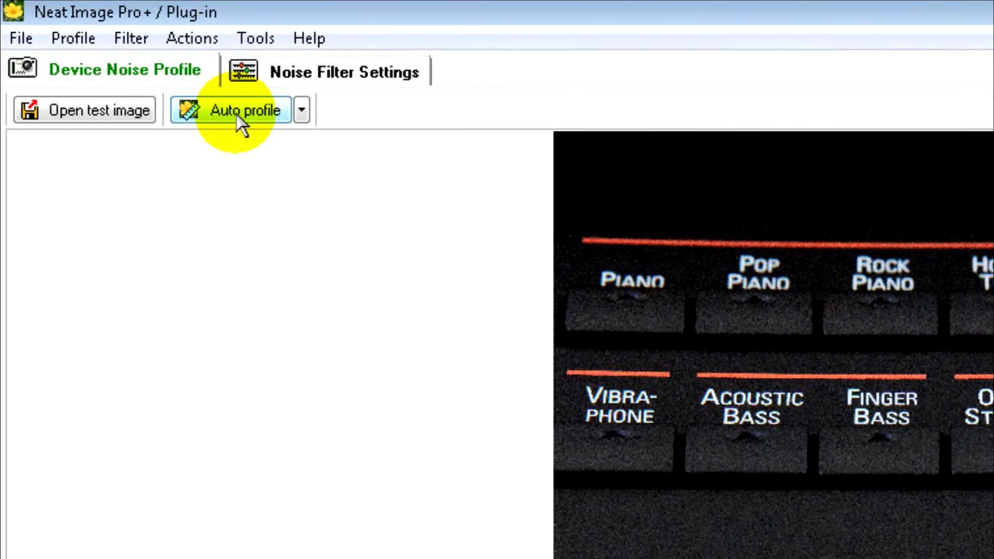
click(242, 110)
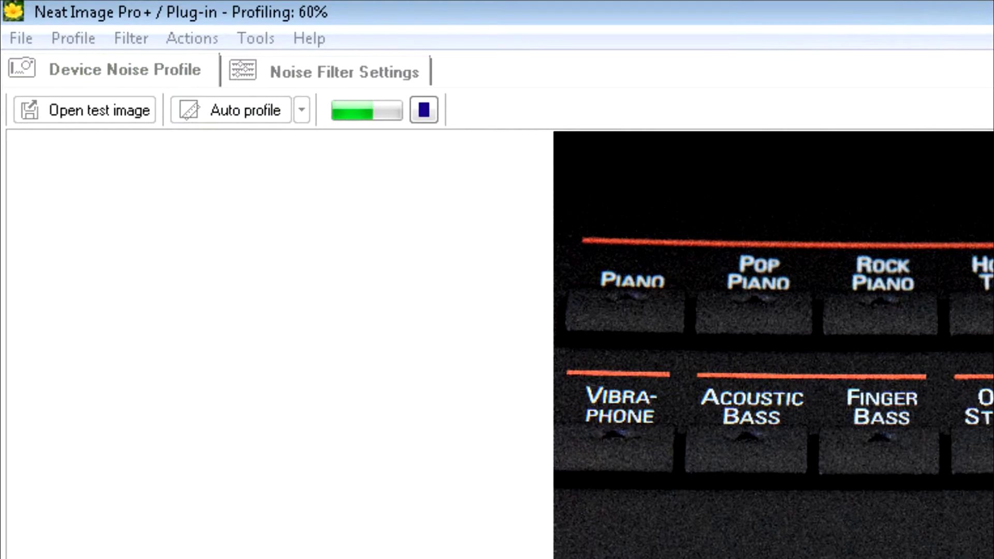
click(342, 70)
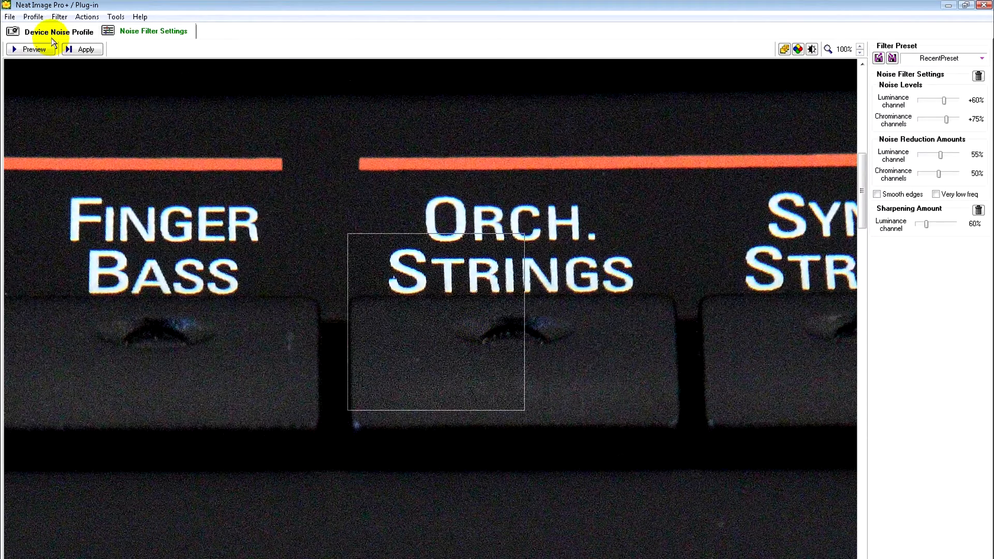
Rerun Auto profile on the Device Noise Profile view, sampling a plain keyboard area.
click(50, 31)
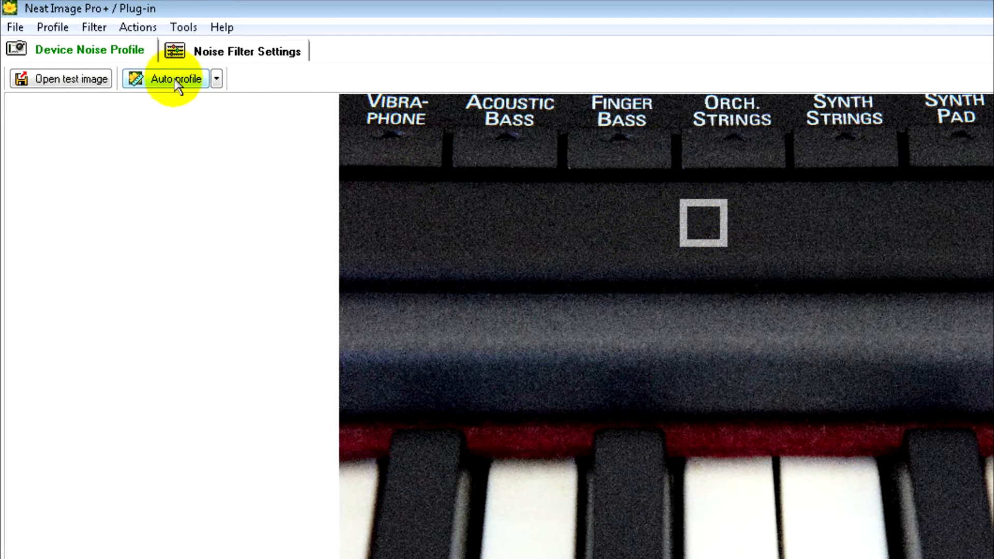
click(175, 79)
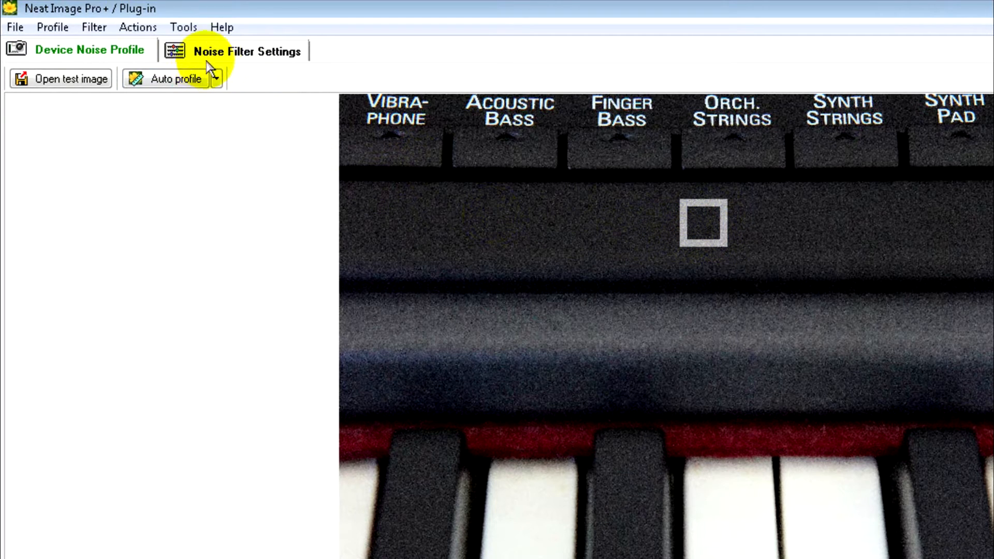
Raise luminance and chrominance noise reduction to about 65% in Noise Filter Settings.
click(246, 51)
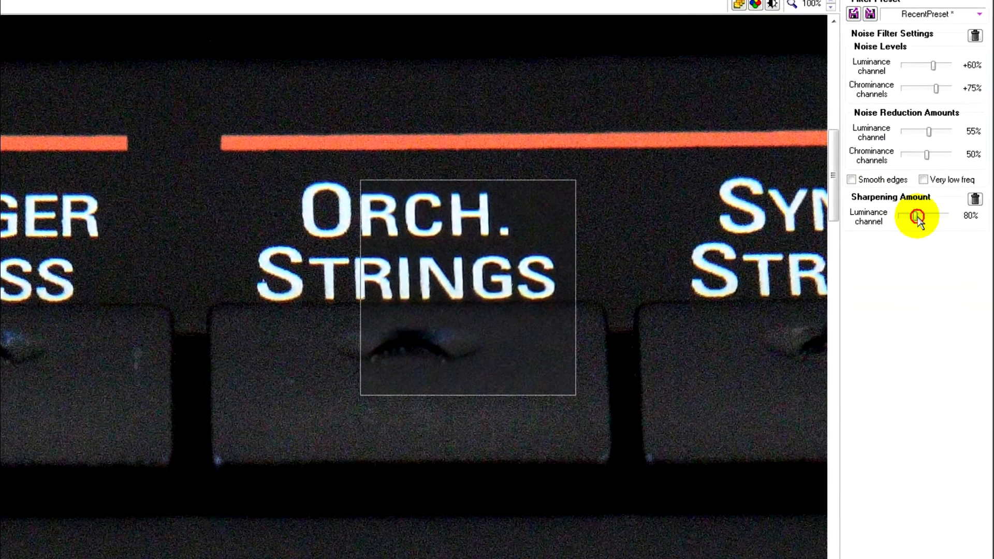
drag(926, 154, 932, 154)
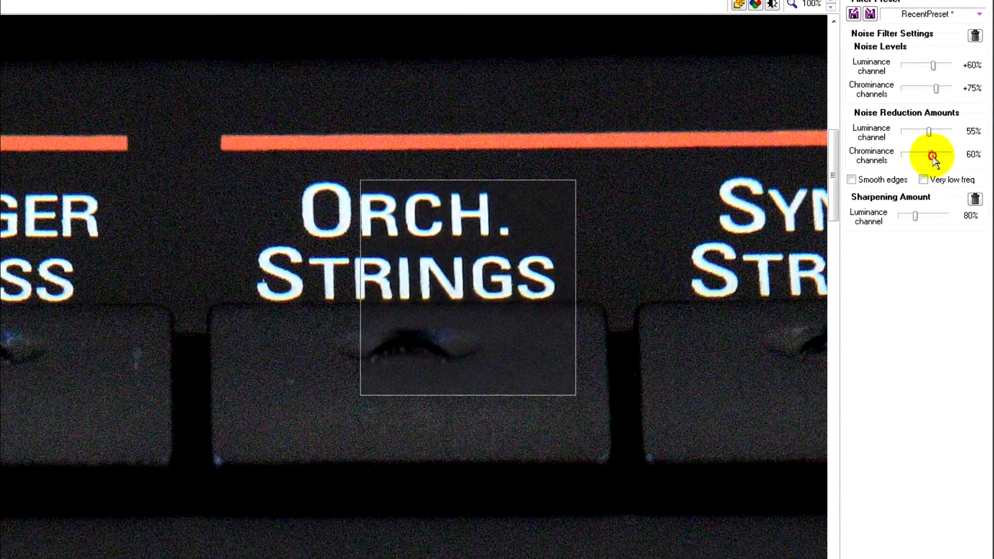
drag(929, 131, 933, 131)
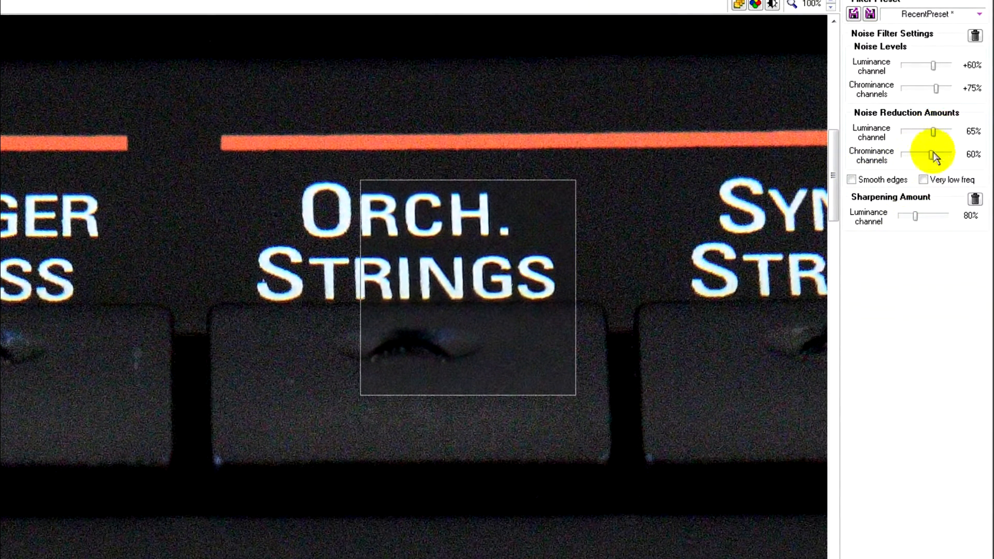
drag(934, 155, 940, 154)
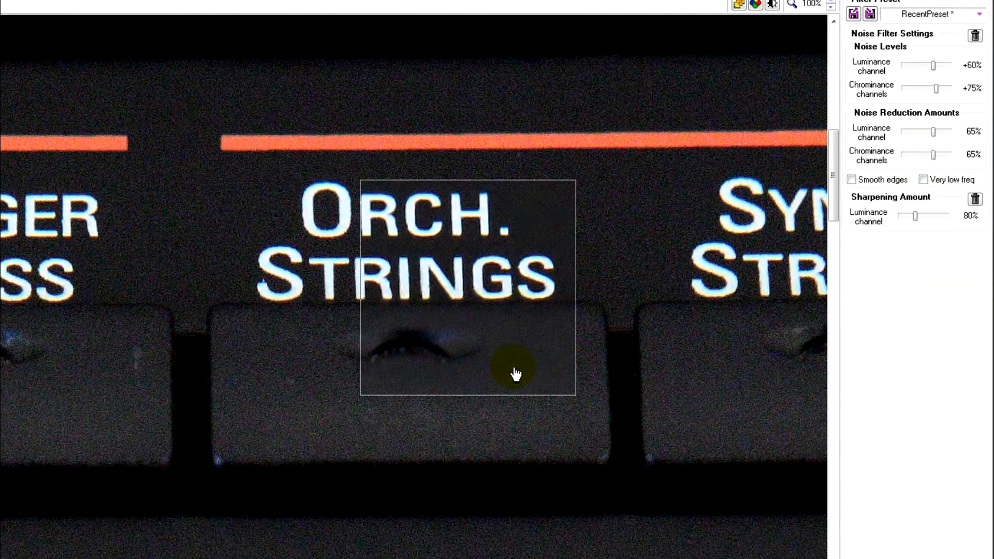
Compare the preview with the unfiltered image and lower noise reduction to 50%.
drag(944, 88, 929, 88)
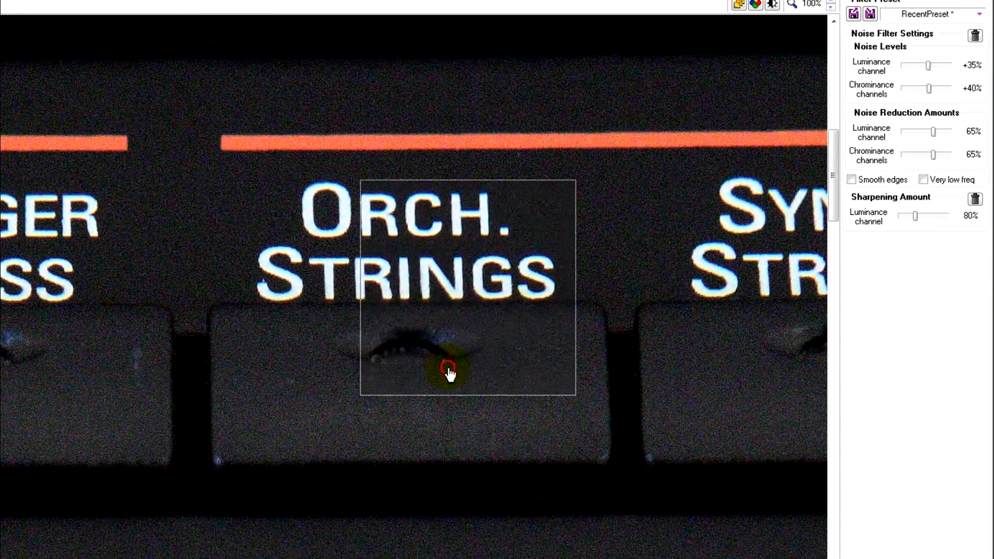
drag(937, 154, 927, 155)
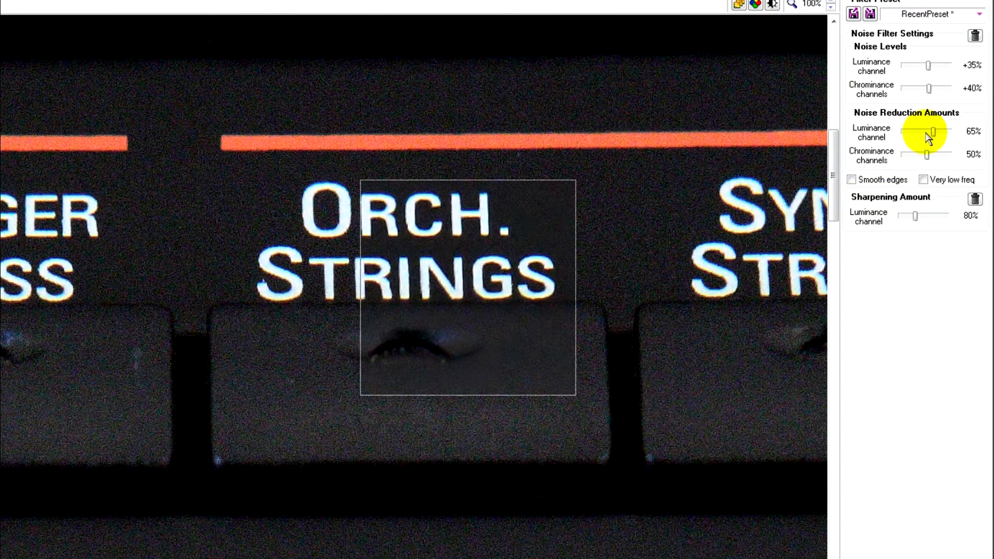
drag(931, 132, 923, 132)
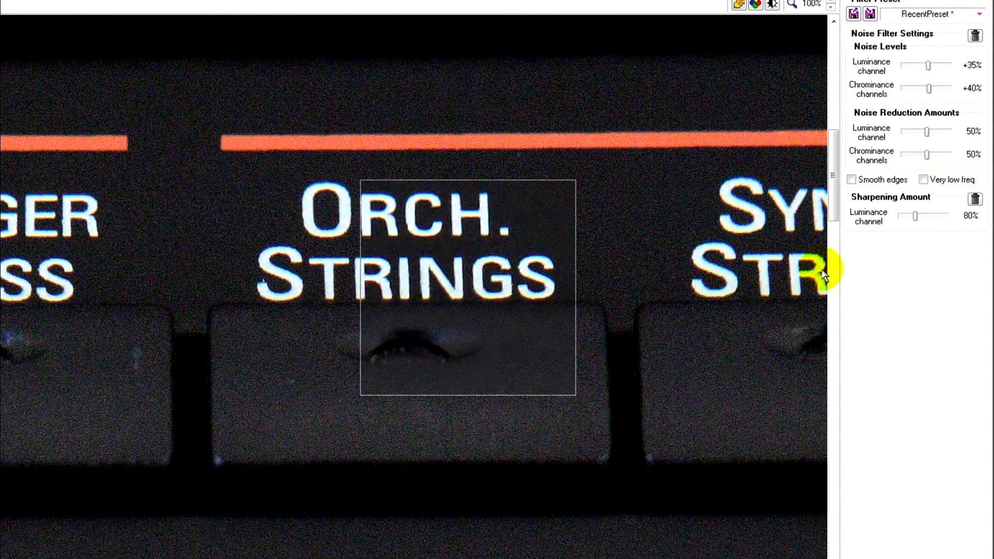
mouse_move(536, 355)
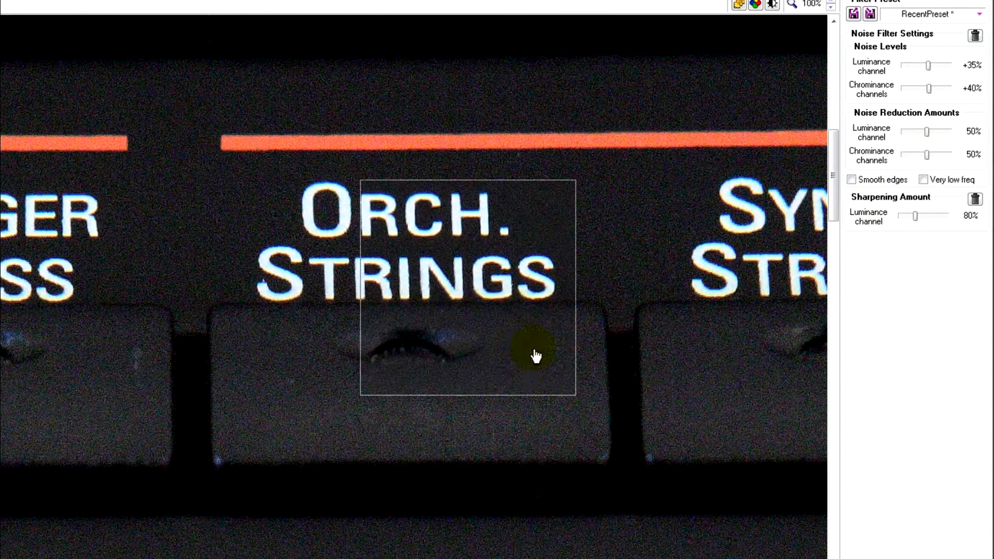
drag(536, 355, 459, 409)
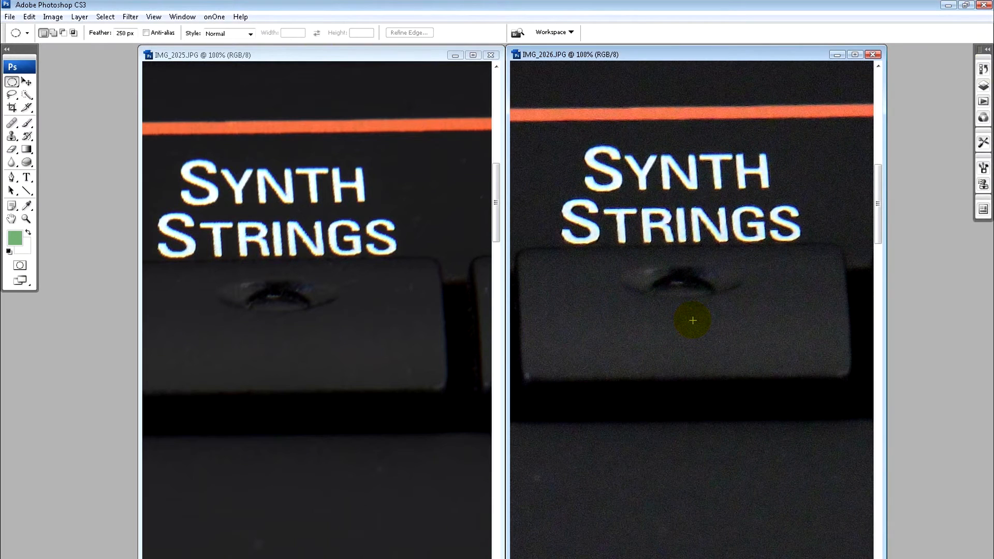
mouse_move(535, 330)
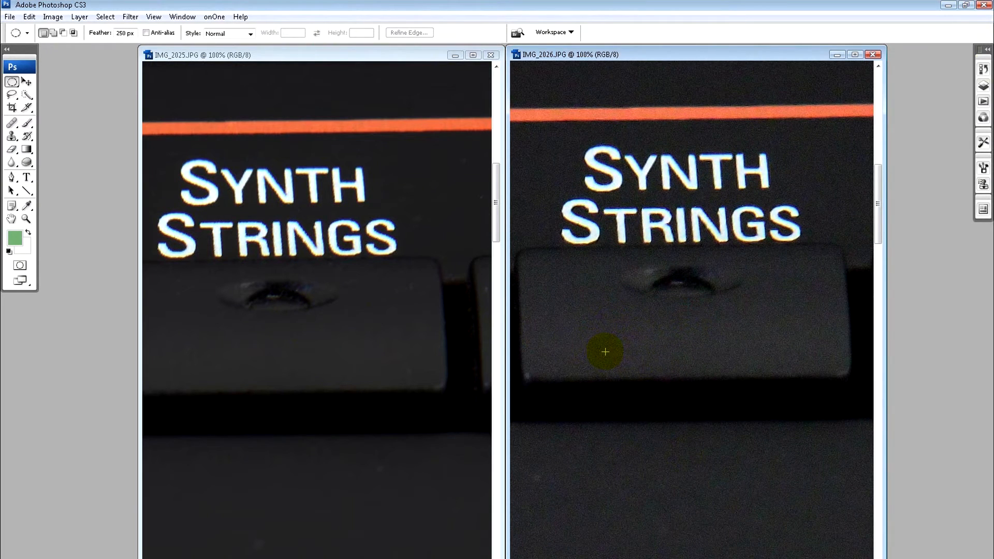
mouse_move(649, 348)
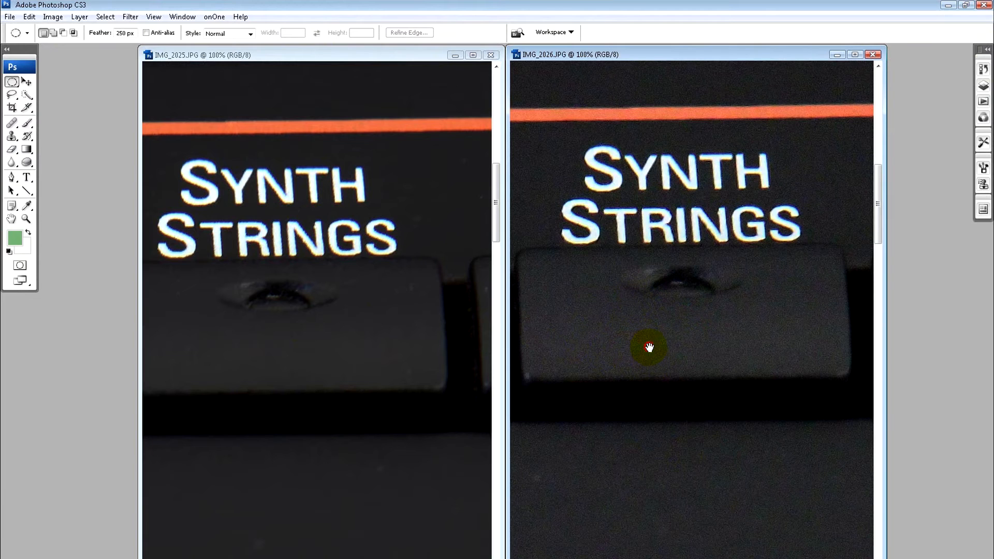